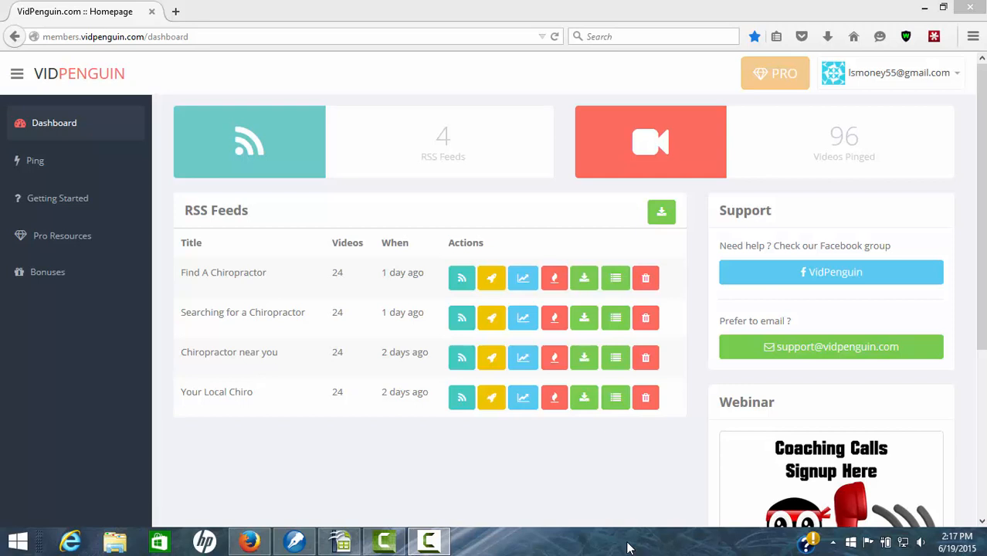
{"action": "mouse_move", "coordinate": [560, 545]}
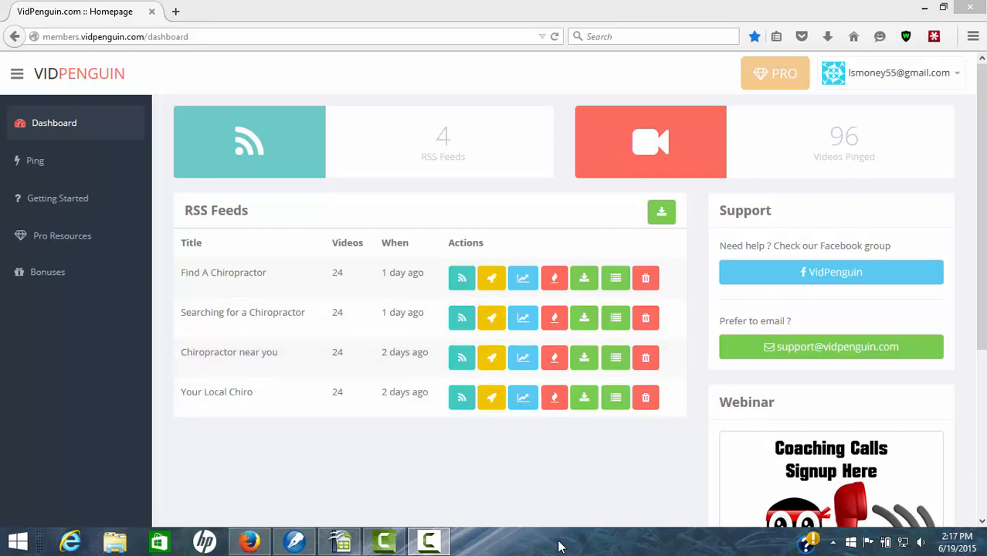
{"action": "mouse_move", "coordinate": [34, 159]}
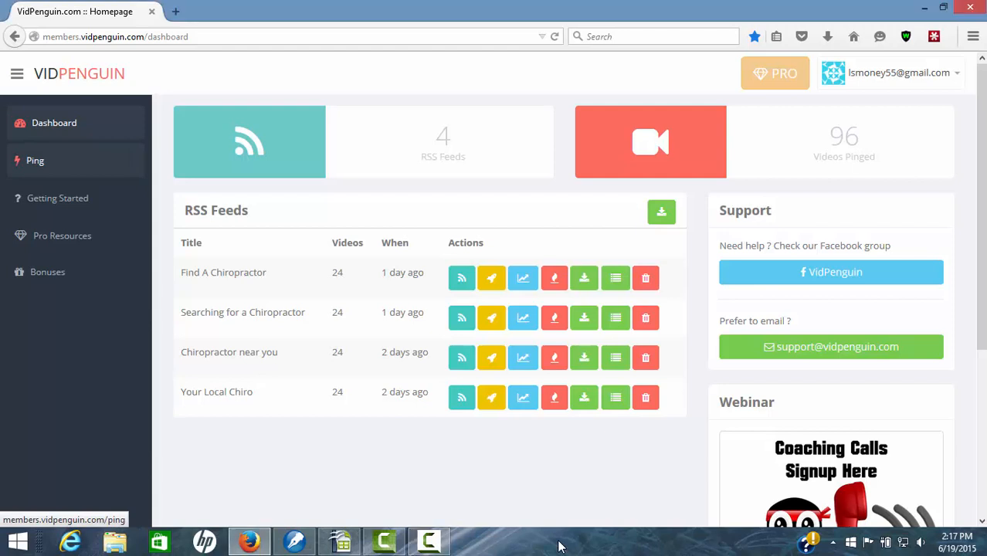
- Paste the Chiropractor Chesterfield Mo YouTube link into the pinger's URL field
{"action": "left_click", "coordinate": [34, 159]}
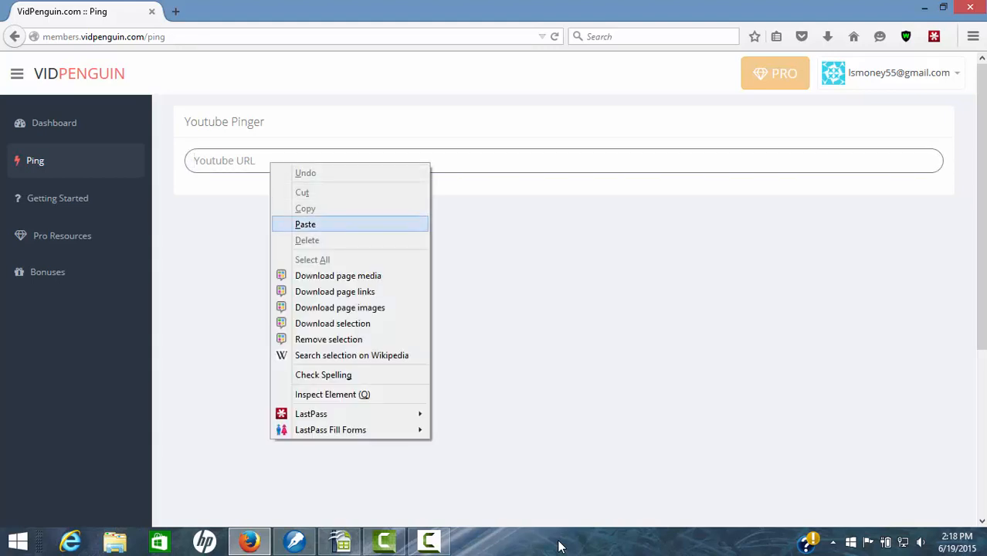
{"action": "left_click", "coordinate": [304, 224]}
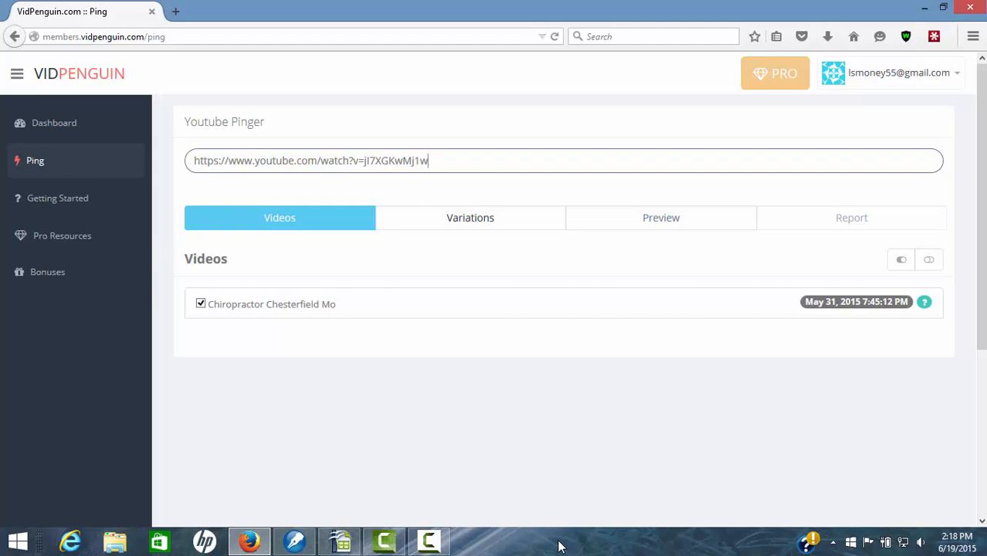
- Show the Variations settings with the video's title and description variation
{"action": "left_click", "coordinate": [470, 217]}
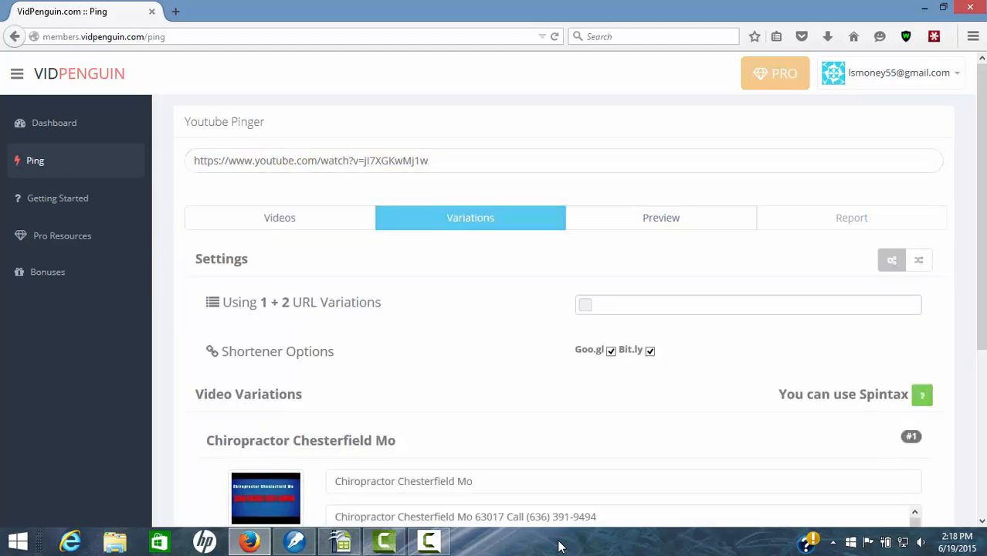
{"action": "scroll", "scroll_direction": "down", "scroll_amount": 3}
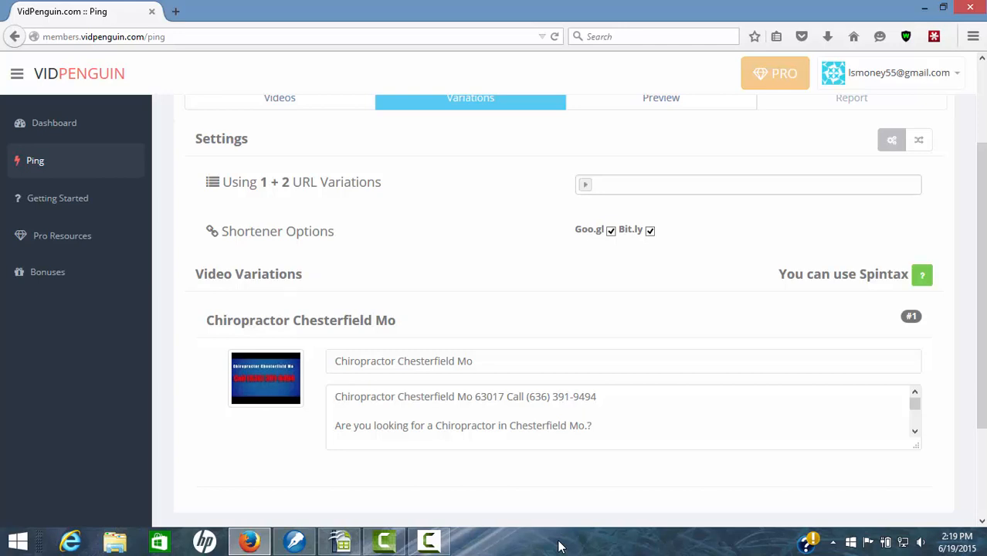
- Drag the URL Variations slider from 1 + 2 up to 22 + 2
{"action": "left_click", "coordinate": [584, 184]}
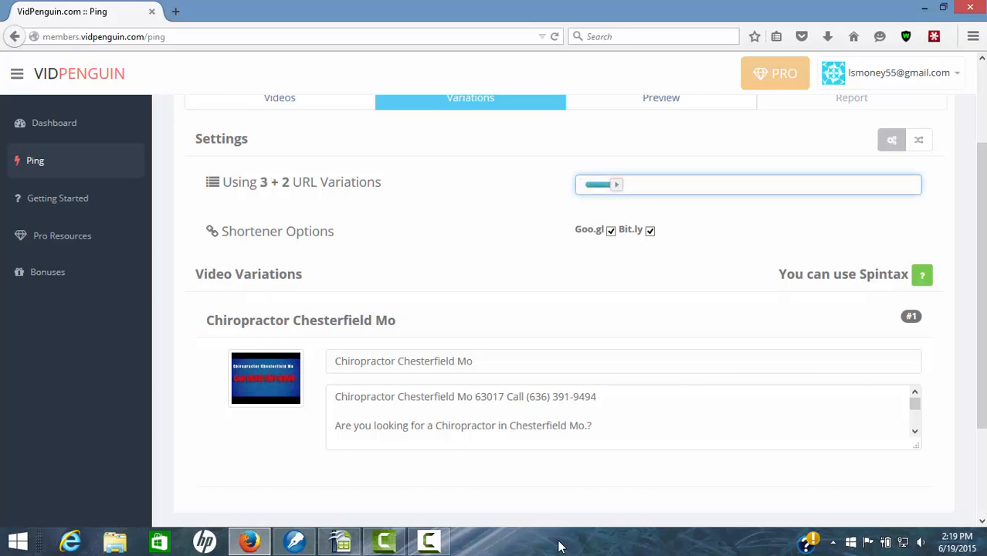
{"action": "left_click_drag", "start_coordinate": [615, 186], "coordinate": [661, 185]}
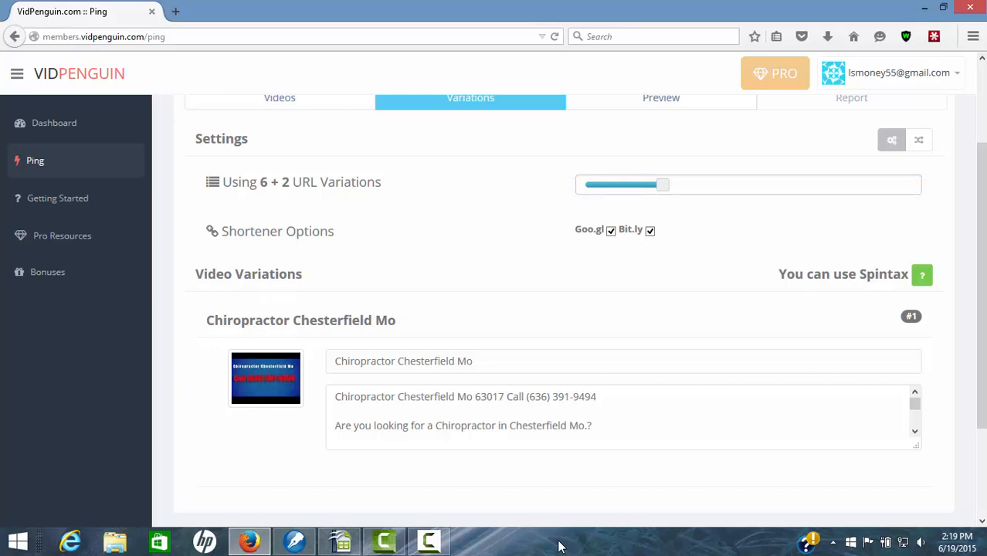
{"action": "left_click_drag", "start_coordinate": [663, 184], "coordinate": [710, 184]}
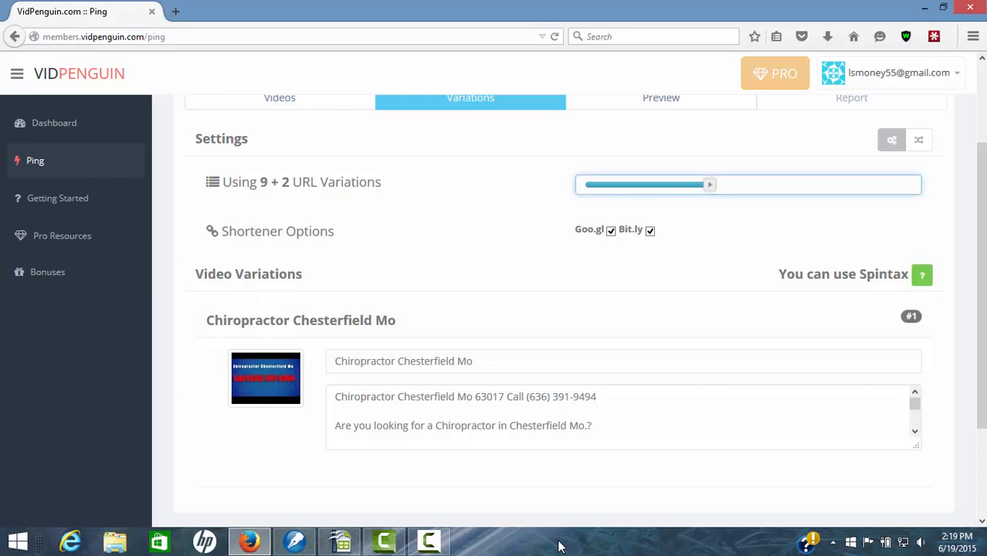
{"action": "left_click_drag", "start_coordinate": [709, 184], "coordinate": [911, 184]}
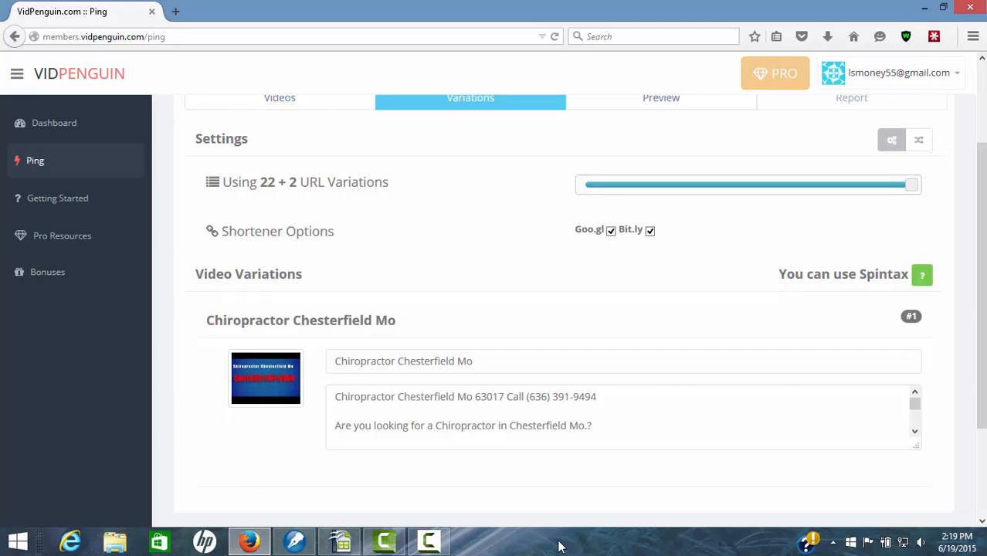
{"action": "scroll", "scroll_direction": "down", "scroll_amount": 3}
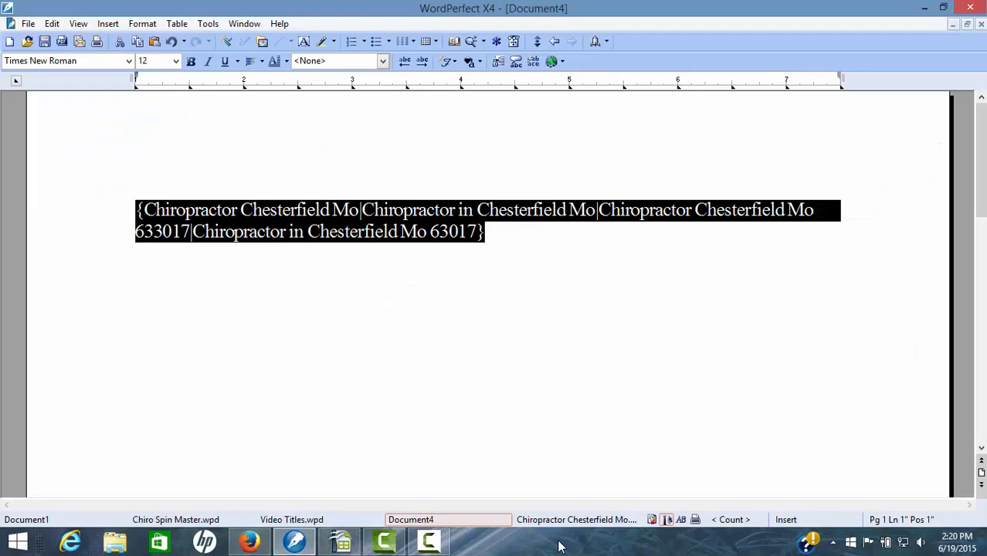
- Copy the selected spintax title variants from the WordPerfect document
{"action": "right_click", "coordinate": [355, 231]}
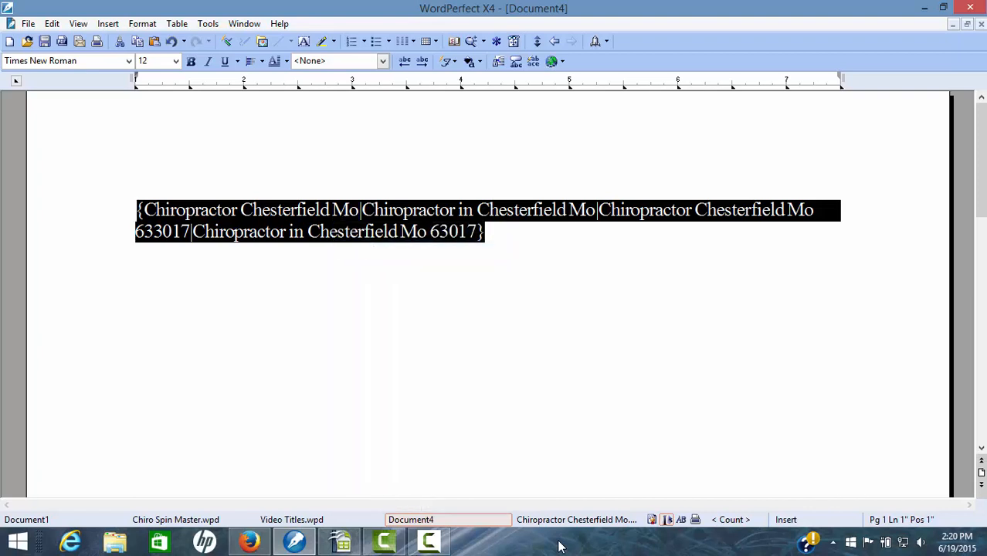
{"action": "left_click", "coordinate": [254, 538]}
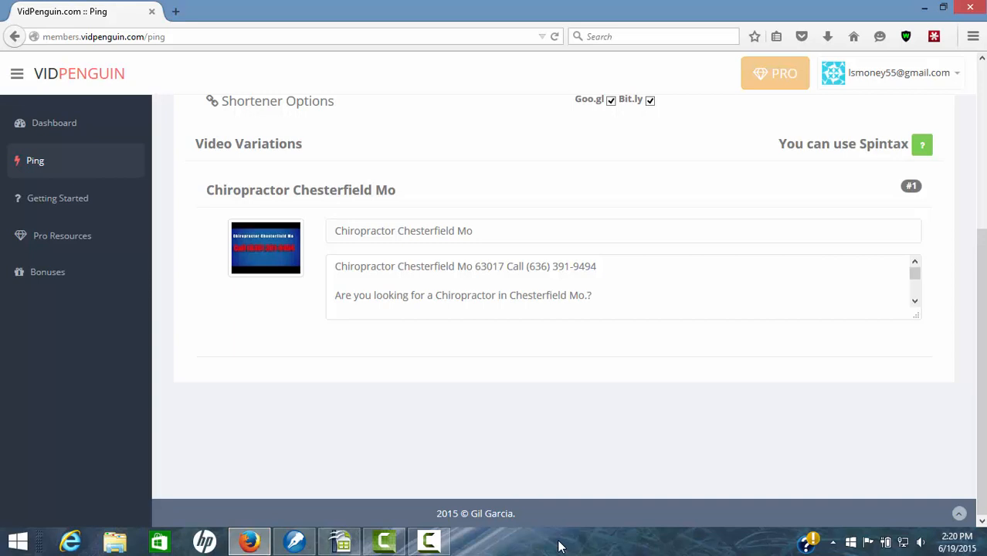
- Paste the spintax title variants over the existing video title
{"action": "left_click", "coordinate": [495, 230]}
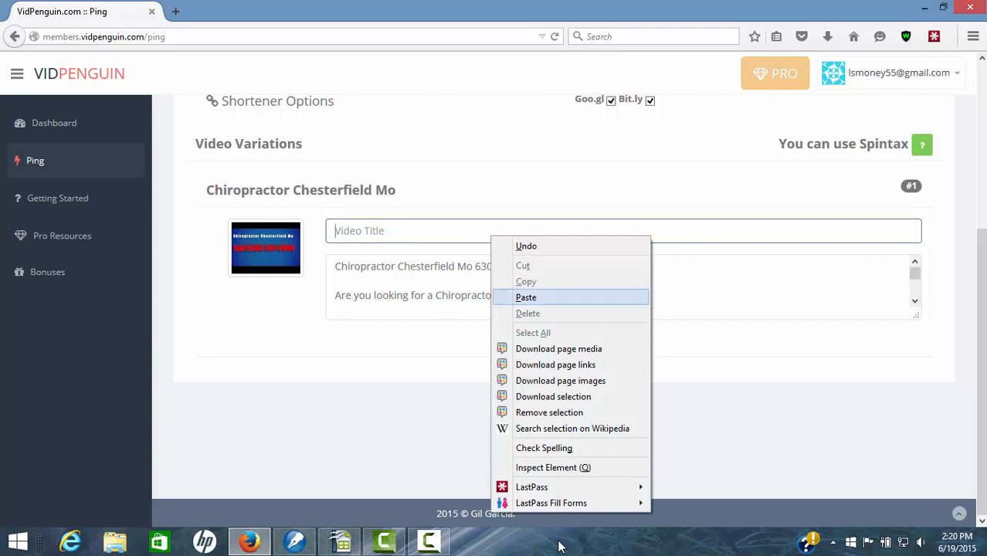
{"action": "left_click", "coordinate": [526, 297]}
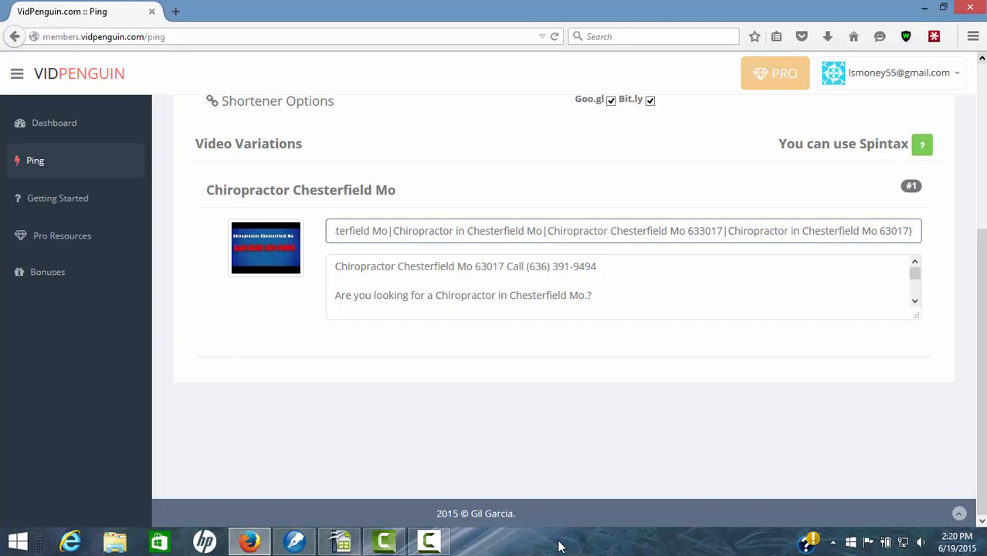
{"action": "scroll", "scroll_direction": "up", "scroll_amount": 3}
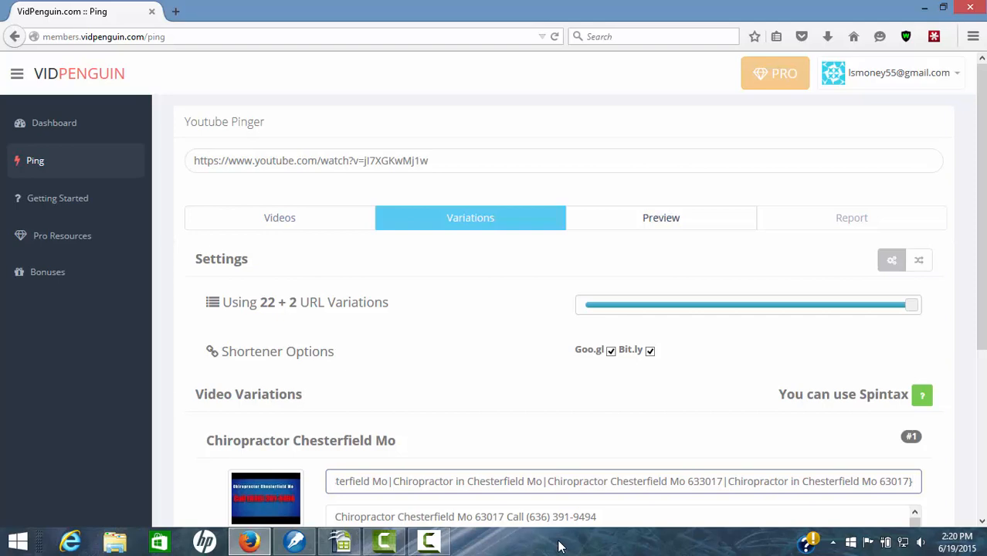
{"action": "left_click", "coordinate": [661, 216]}
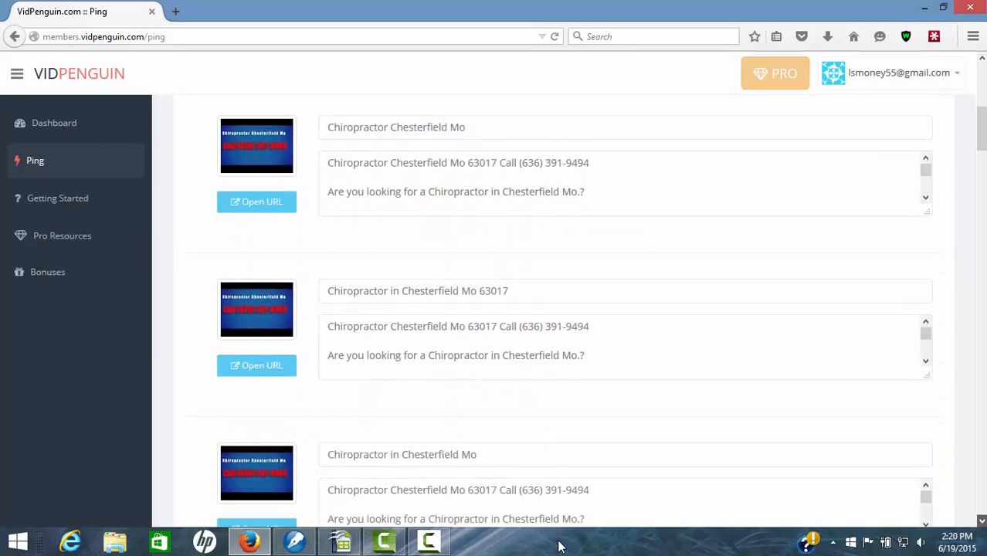
{"action": "scroll", "scroll_direction": "down", "scroll_amount": 3}
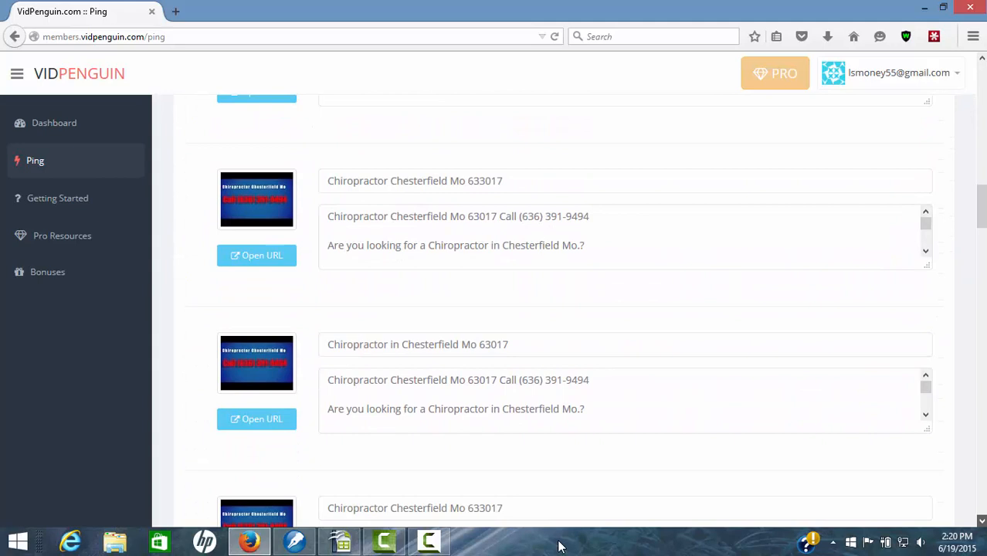
{"action": "scroll", "scroll_direction": "down", "scroll_amount": 3}
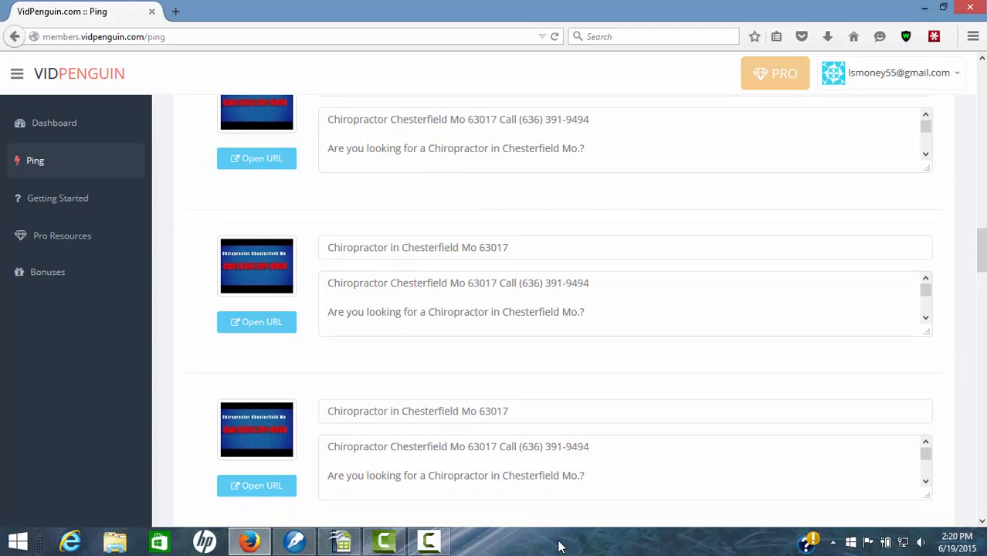
{"action": "scroll", "scroll_direction": "down", "scroll_amount": 3}
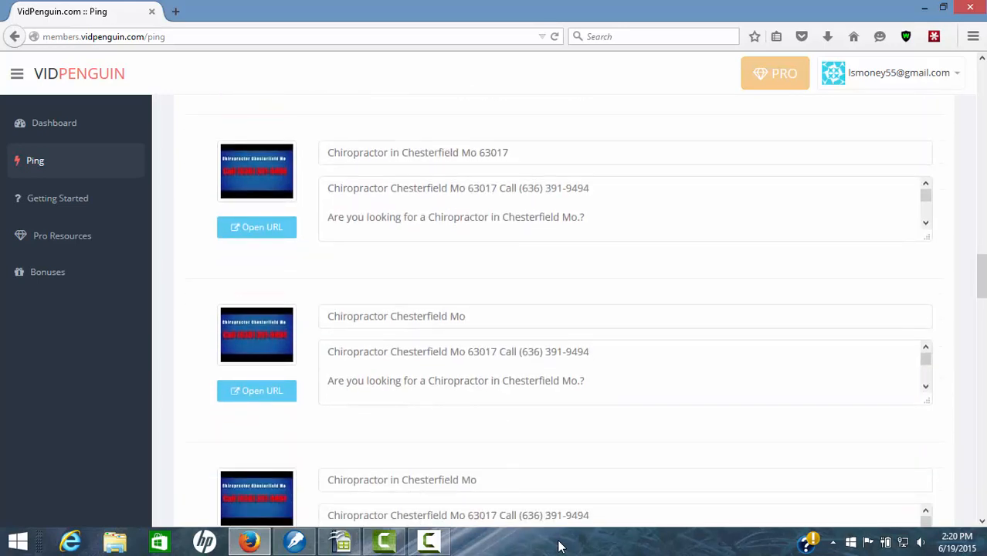
{"action": "scroll", "scroll_direction": "down", "scroll_amount": 3}
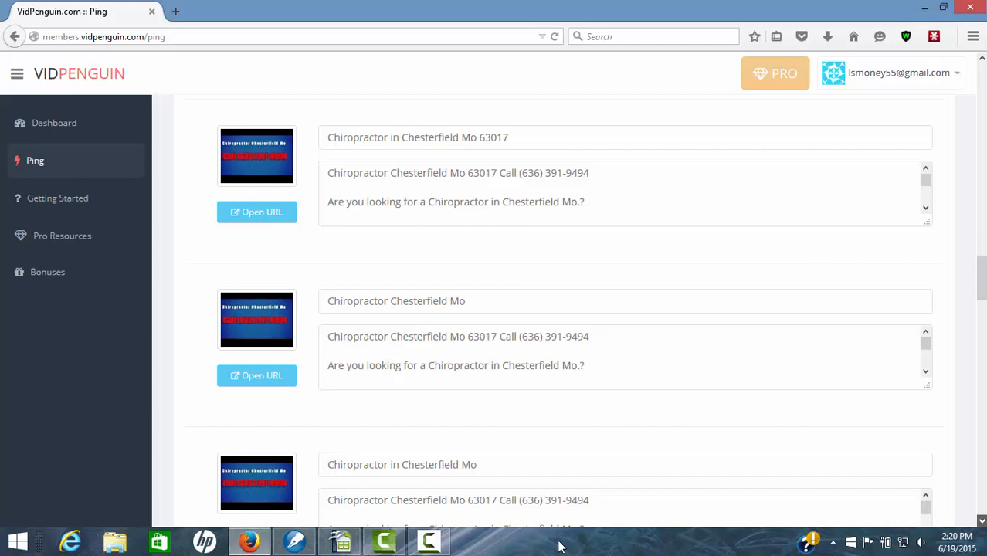
{"action": "scroll", "scroll_direction": "down", "scroll_amount": 3}
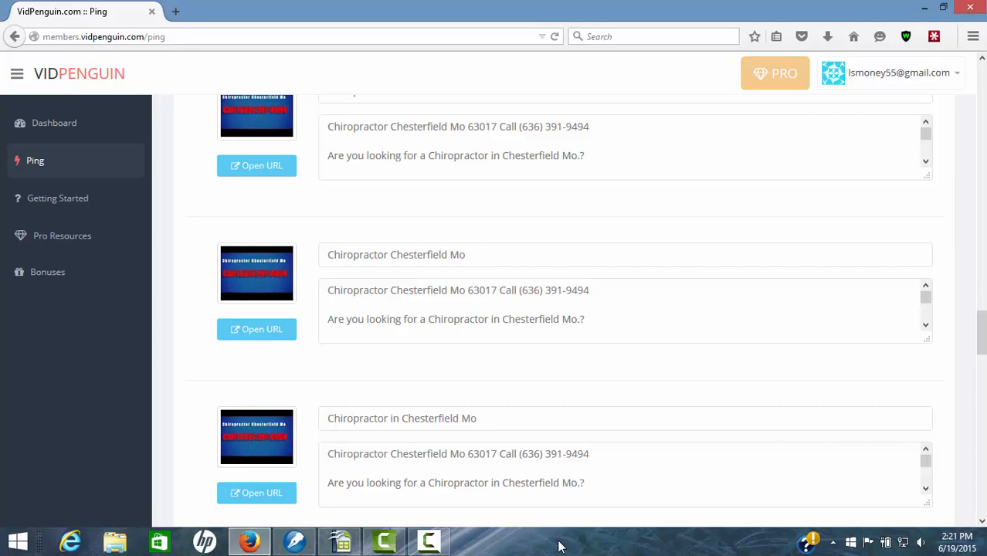
{"action": "scroll", "scroll_direction": "down", "scroll_amount": 3}
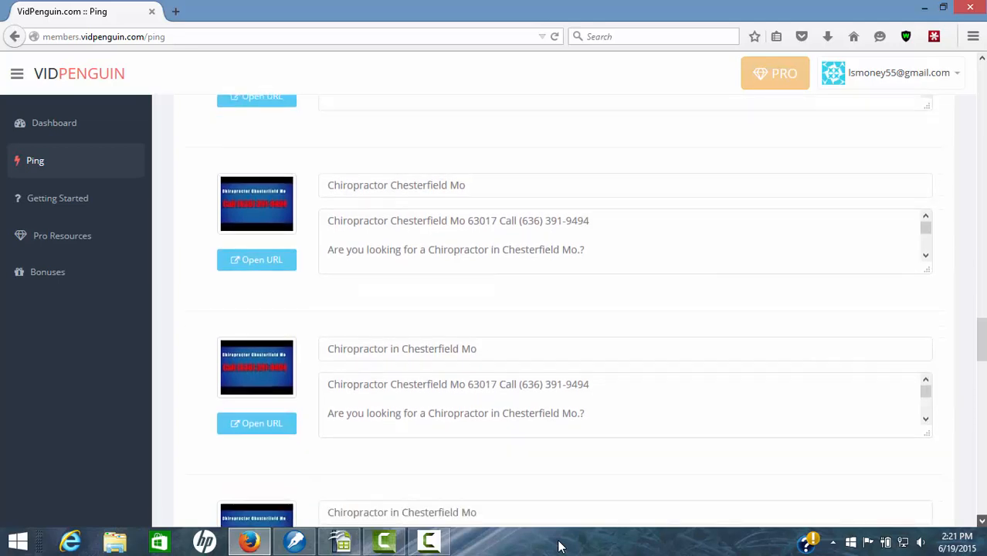
{"action": "scroll", "scroll_direction": "down", "scroll_amount": 3}
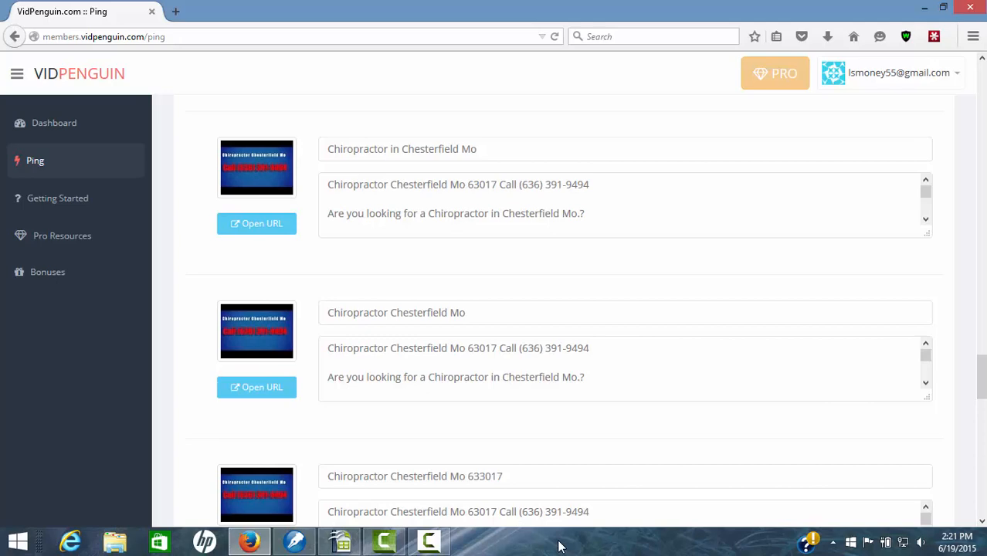
{"action": "scroll", "scroll_direction": "down", "scroll_amount": 3}
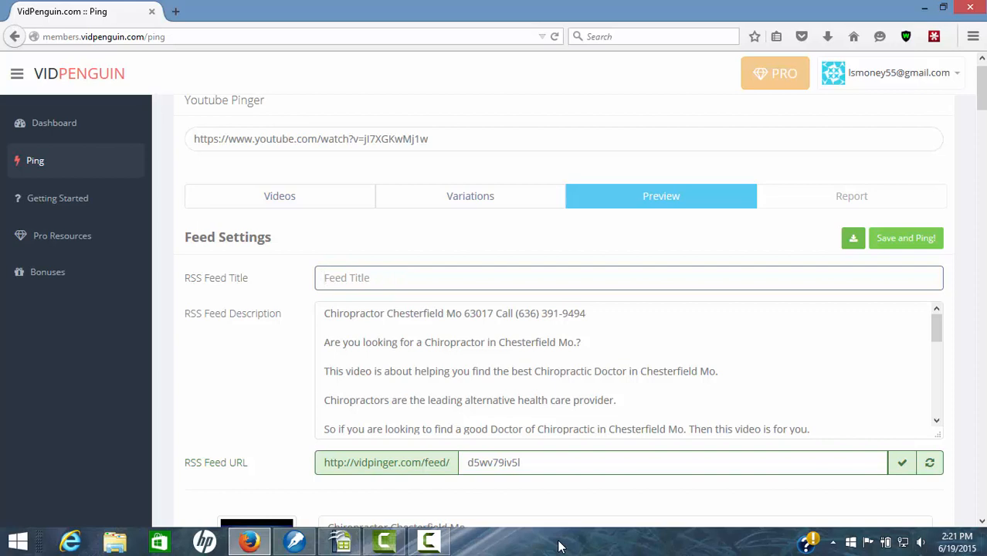
- Enter 'Chiropractor Chesterfield Mo' as the RSS Feed Title
{"action": "type", "text": "C"}
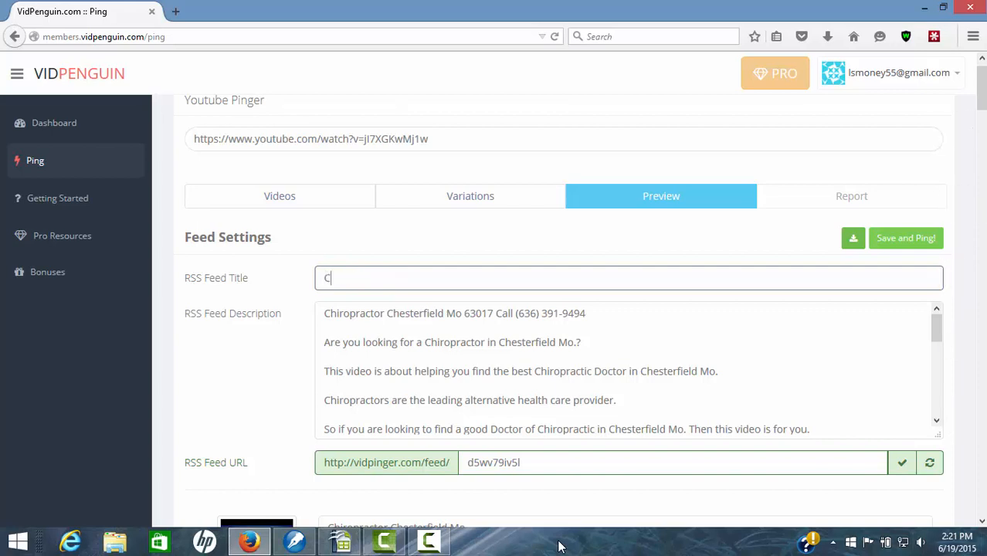
{"action": "type", "text": "hiropr"}
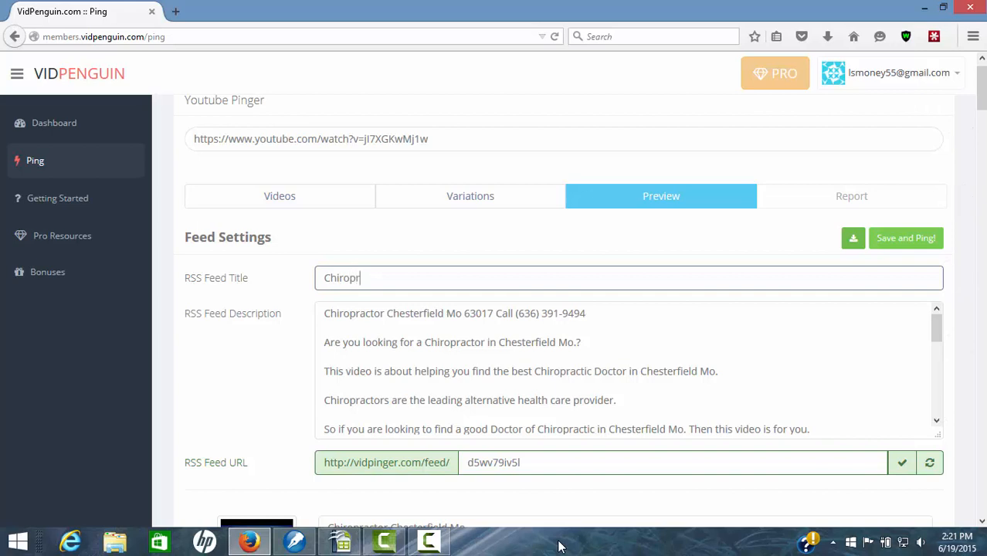
{"action": "type", "text": "actor"}
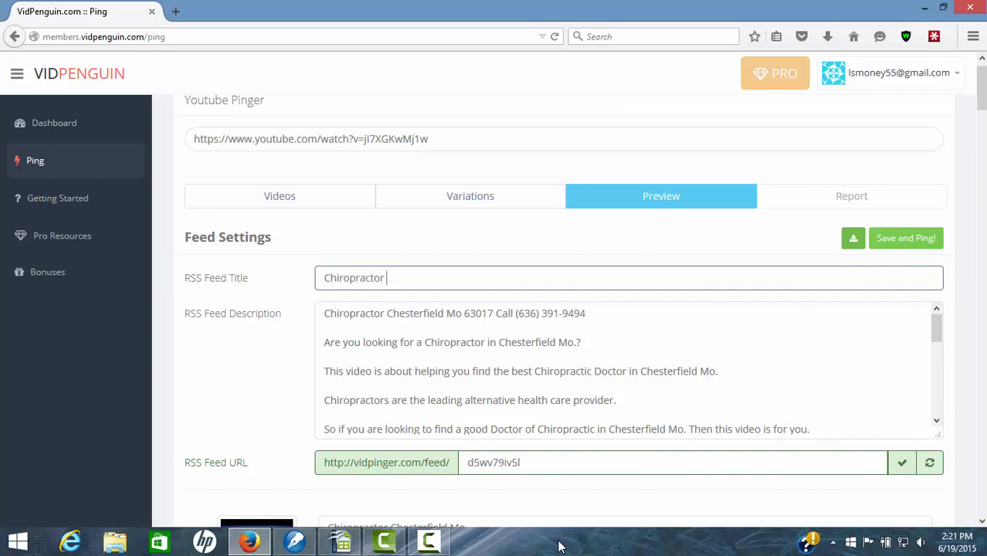
{"action": "type", "text": "Chest"}
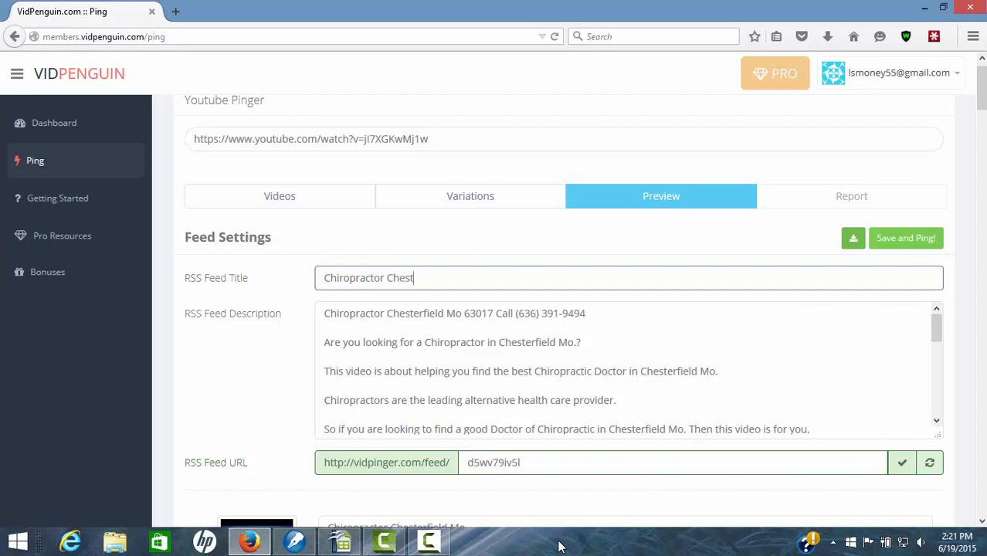
{"action": "type", "text": "erfi"}
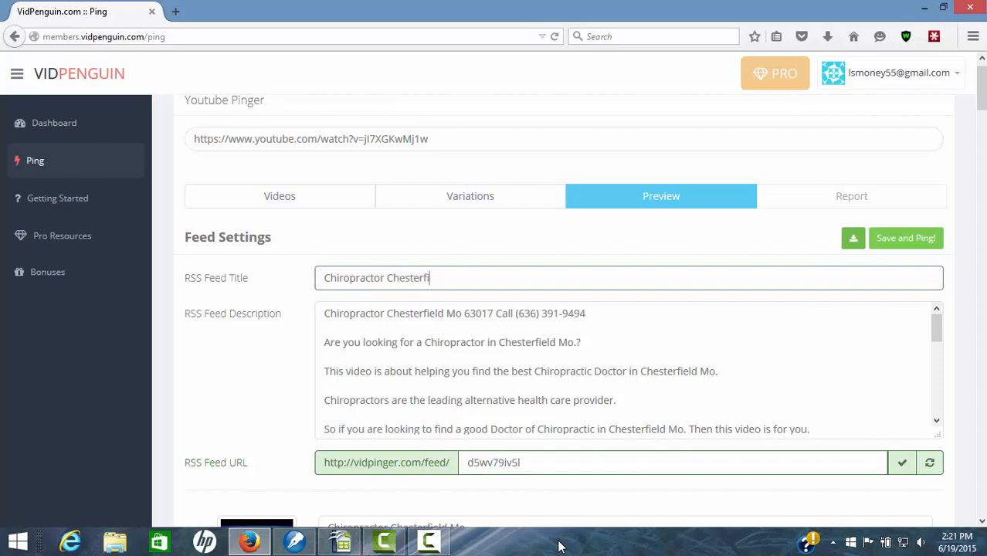
{"action": "type", "text": "eld M"}
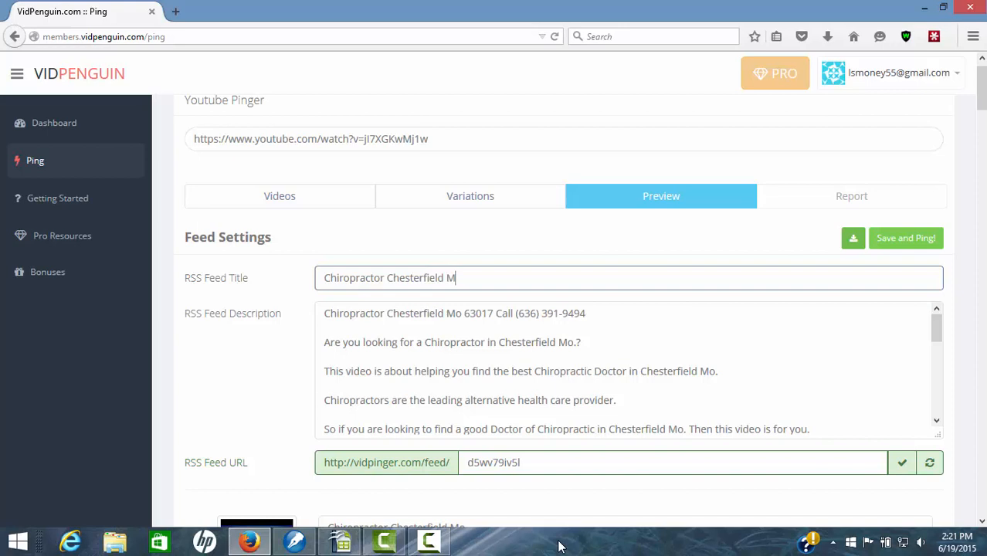
{"action": "type", "text": "o"}
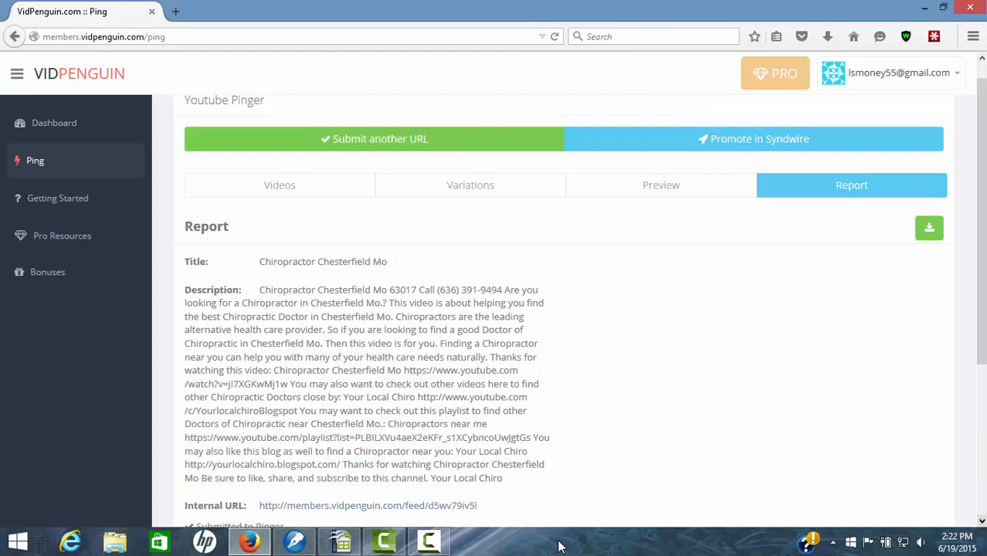
- Scroll through the pinged feed's report to review its full description
{"action": "scroll", "scroll_direction": "down", "scroll_amount": 3}
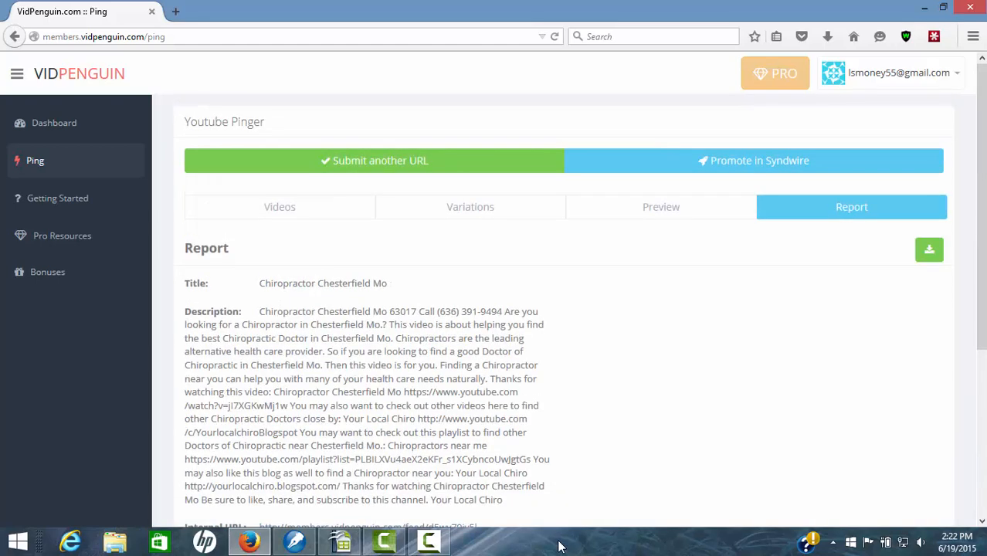
- From the Dashboard, show the Feed URLs list for the Chiropractor Chesterfield Mo feed
{"action": "left_click", "coordinate": [52, 124]}
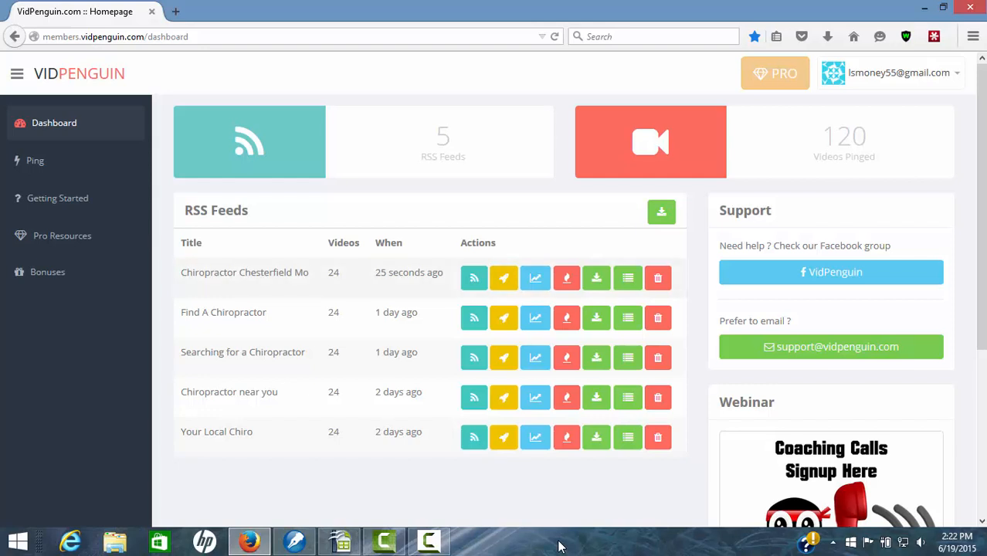
{"action": "mouse_move", "coordinate": [473, 278]}
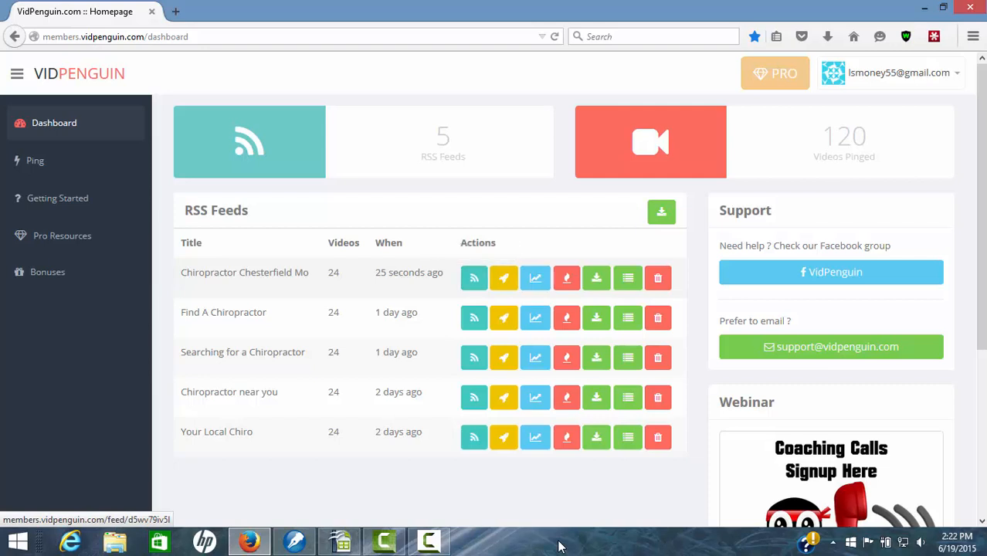
{"action": "mouse_move", "coordinate": [504, 278]}
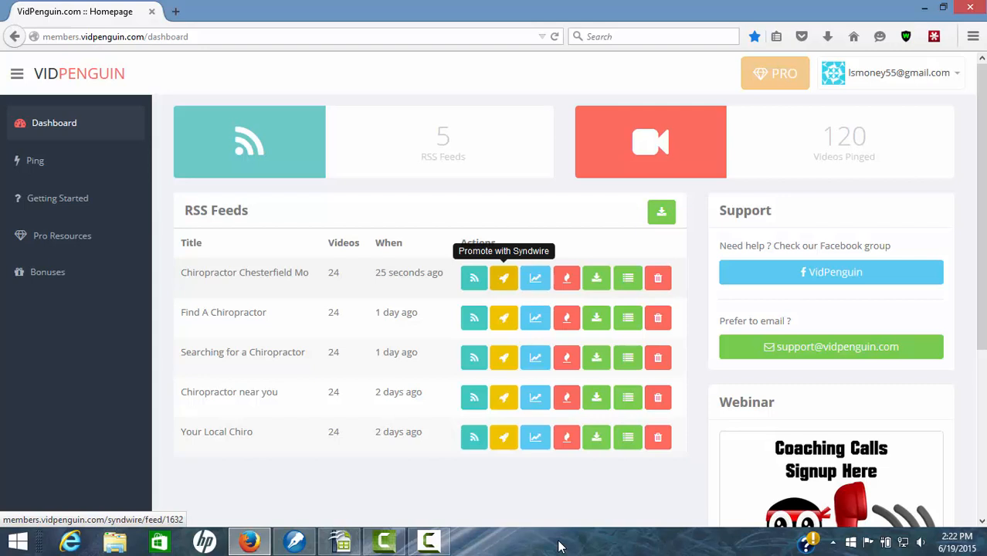
{"action": "mouse_move", "coordinate": [537, 278]}
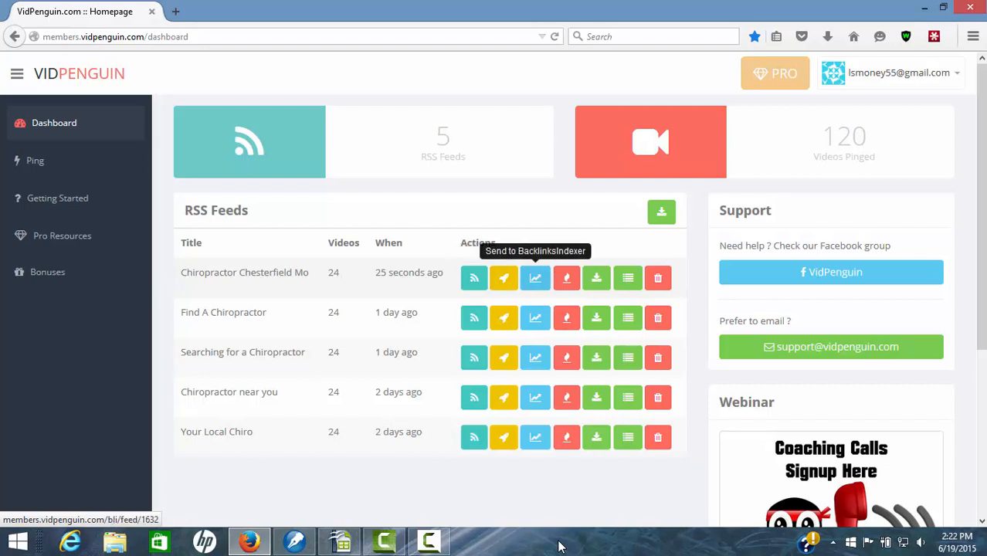
{"action": "mouse_move", "coordinate": [565, 278]}
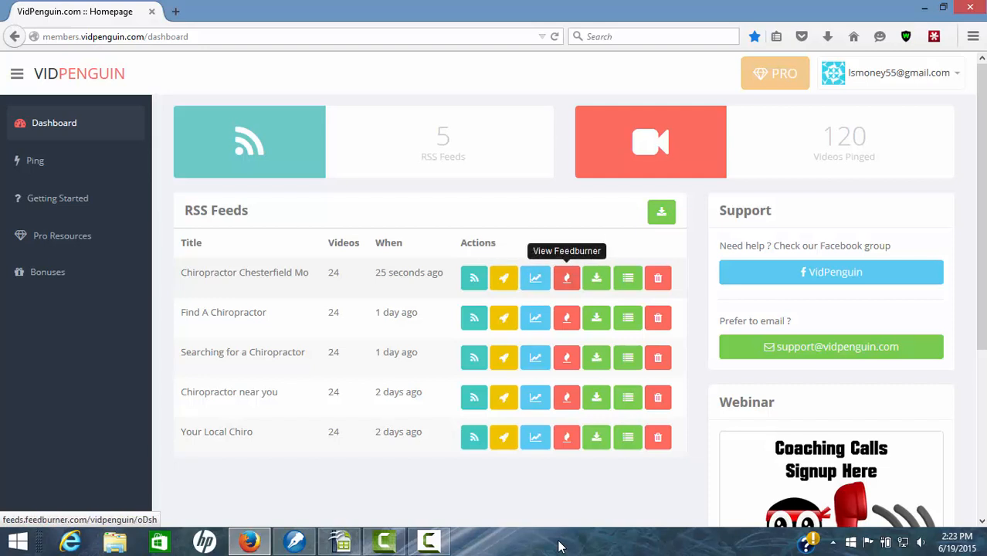
{"action": "mouse_move", "coordinate": [597, 278]}
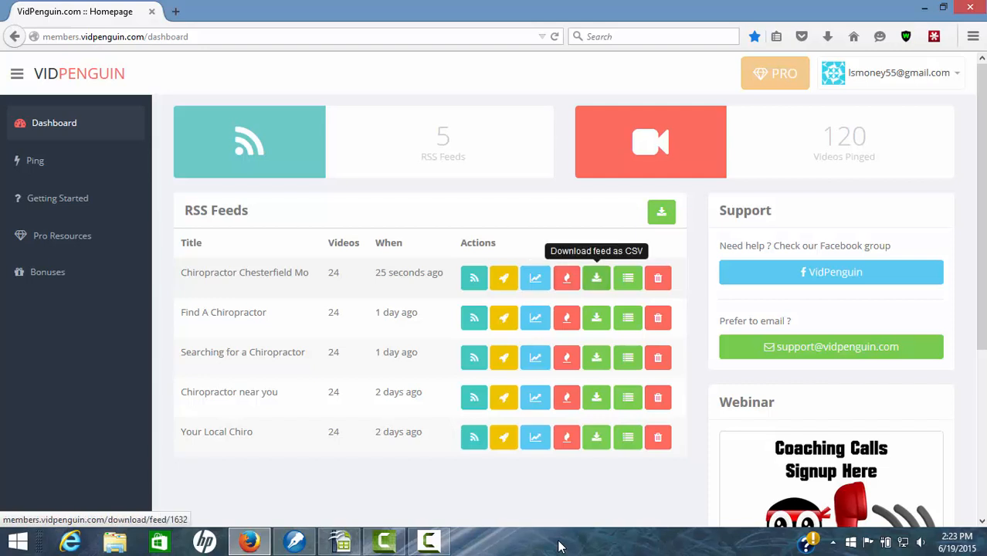
{"action": "mouse_move", "coordinate": [628, 278]}
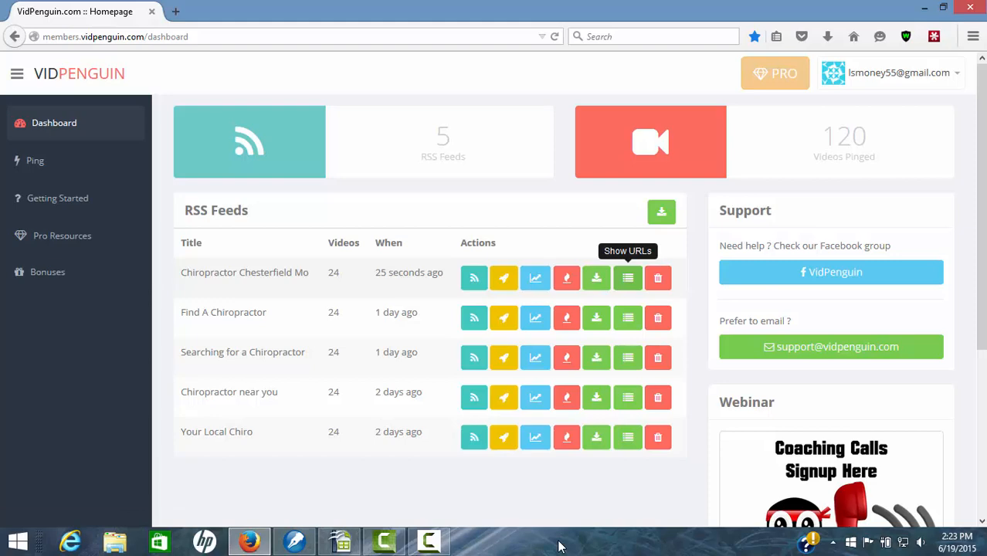
{"action": "left_click", "coordinate": [628, 278]}
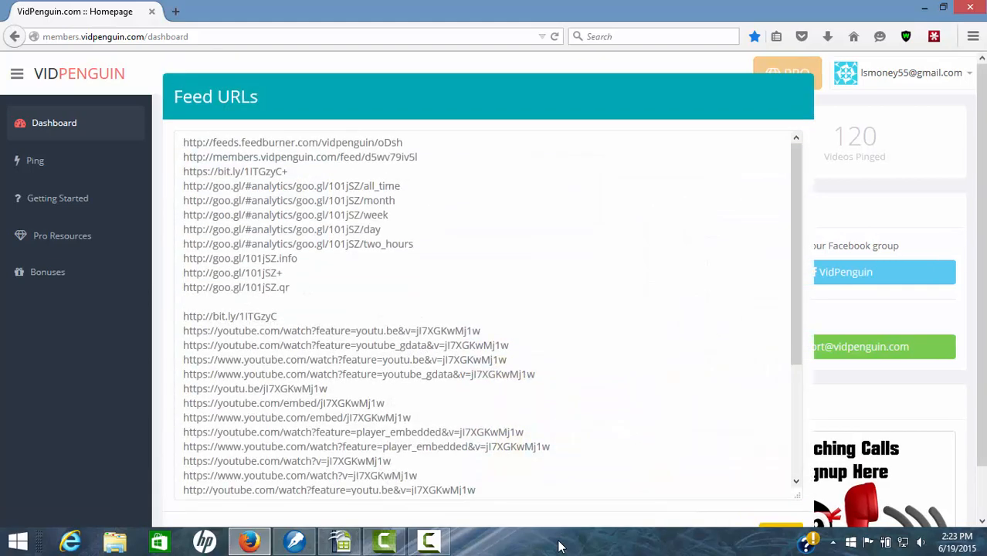